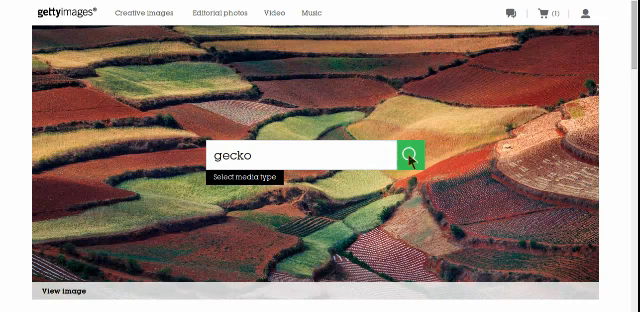
- Search Getty Images for 'gecko', returning about 2,236 results
left_click(410, 155)
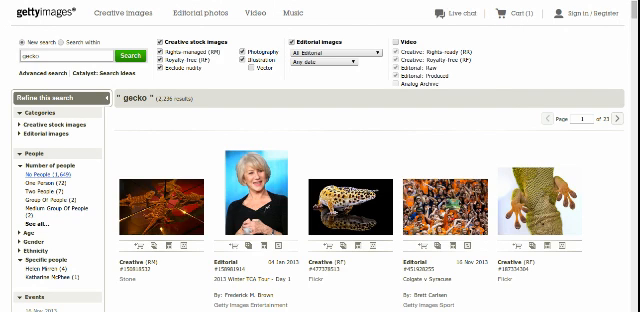
- Filter the gecko results to No People, leaving 1,649 images
left_click(38, 167)
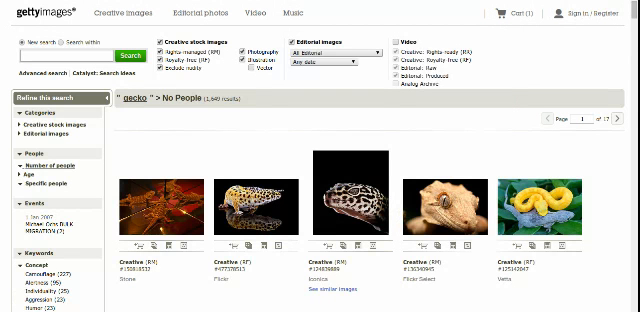
- Scroll down to the leopard gecko image and bring up its embed code
scroll("down", 3)
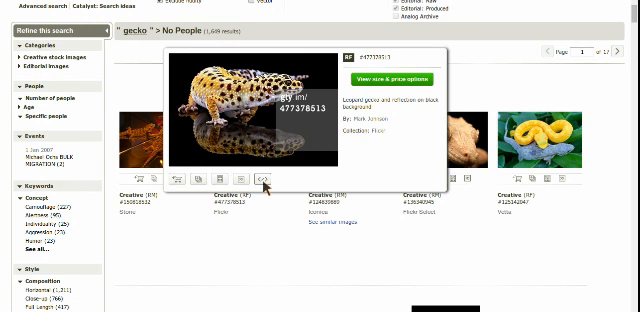
left_click(262, 181)
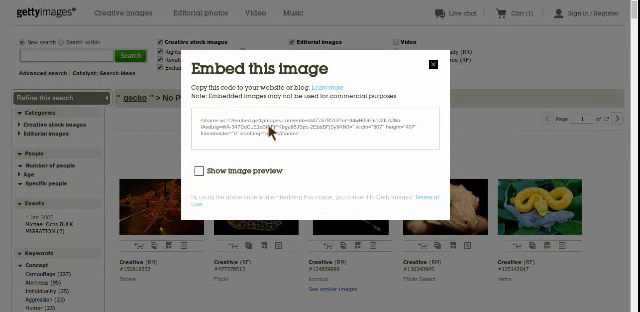
- Select the full leopard gecko embed code, then close the embed dialog
triple_click(300, 127)
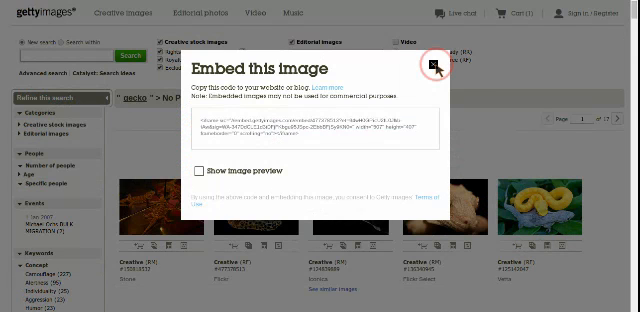
left_click(430, 67)
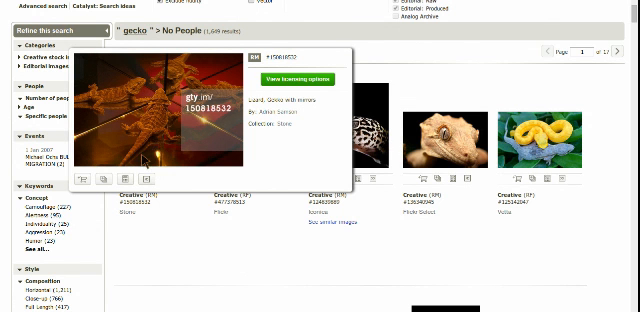
mouse_move(159, 180)
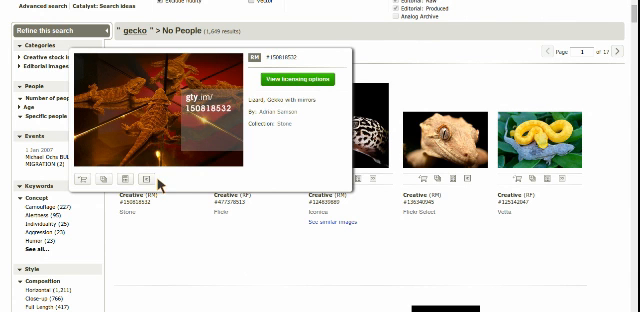